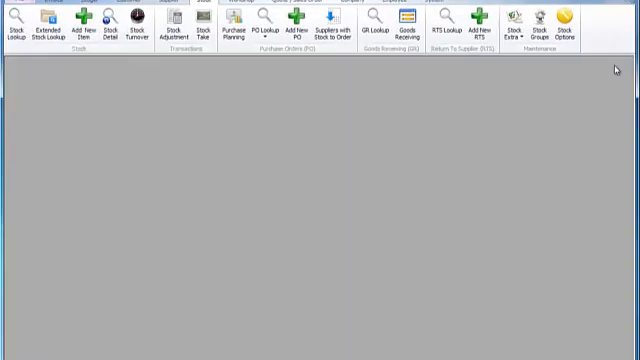
{"action": "mouse_move", "coordinate": [100, 156]}
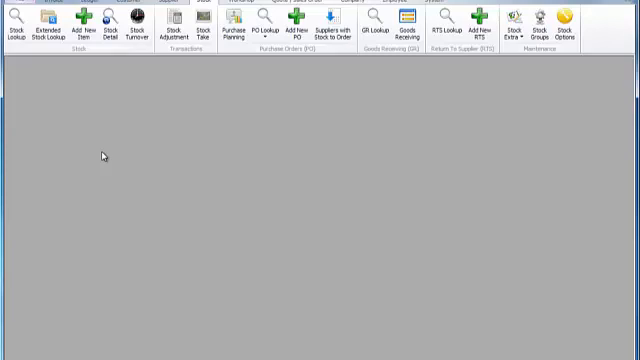
{"action": "mouse_move", "coordinate": [12, 114]}
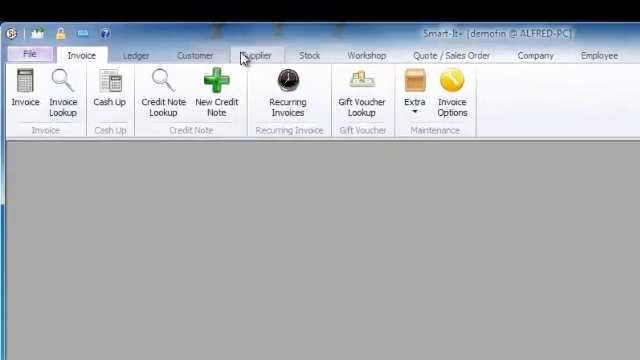
Step: Browse the Customer and Supplier tabs, then open Stock Lookup from the Stock tab
{"action": "left_click", "coordinate": [196, 56]}
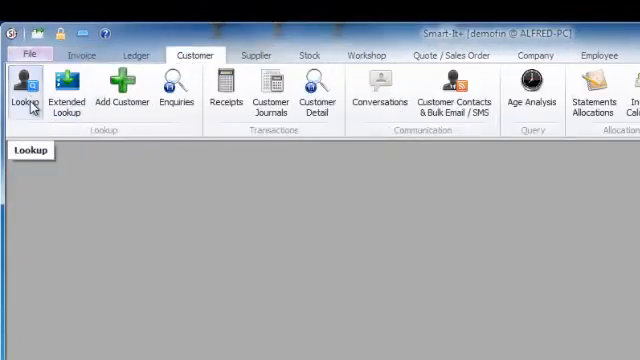
{"action": "left_click", "coordinate": [256, 54]}
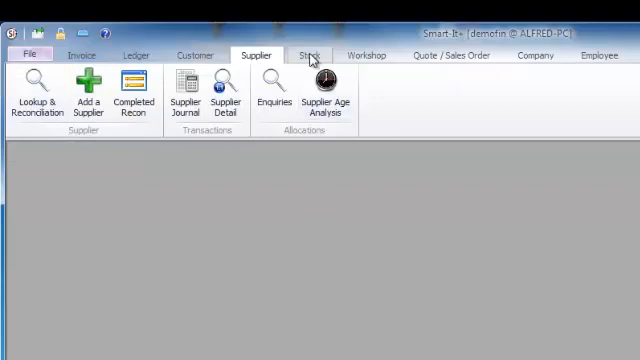
{"action": "left_click", "coordinate": [312, 54]}
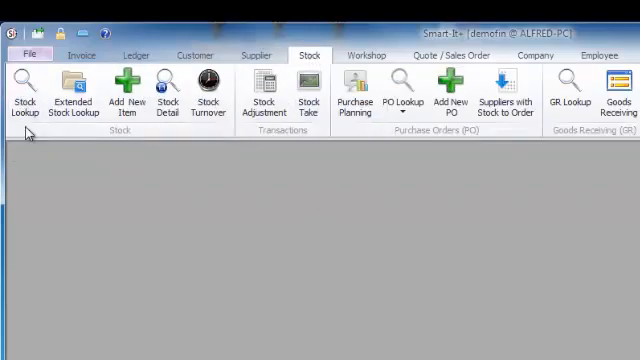
{"action": "left_click", "coordinate": [24, 88]}
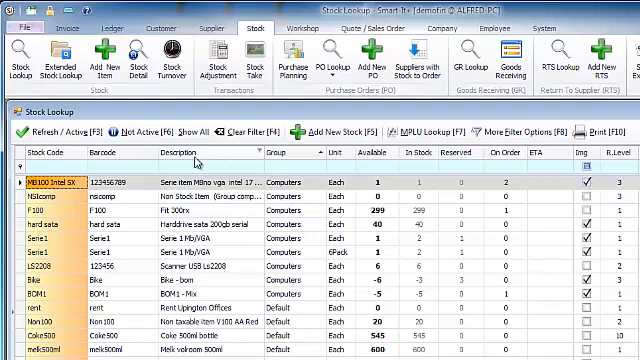
Step: Filter the Description column with 'ter' and select the Battery Panasonic AA row
{"action": "scroll", "scroll_direction": "right", "scroll_amount": 3}
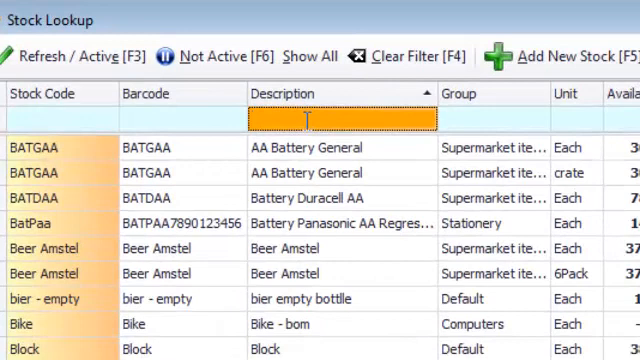
{"action": "type", "text": "ter aa"}
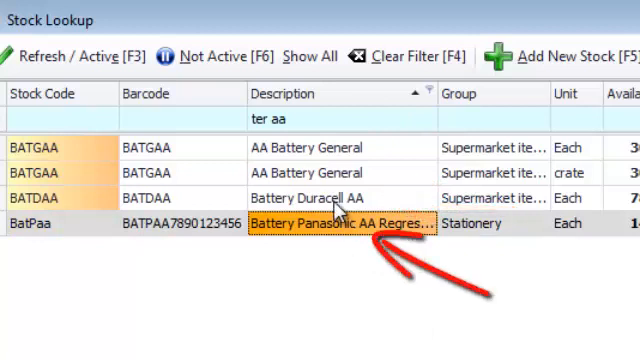
{"action": "left_click", "coordinate": [330, 198]}
{"action": "type", "text": ">"}
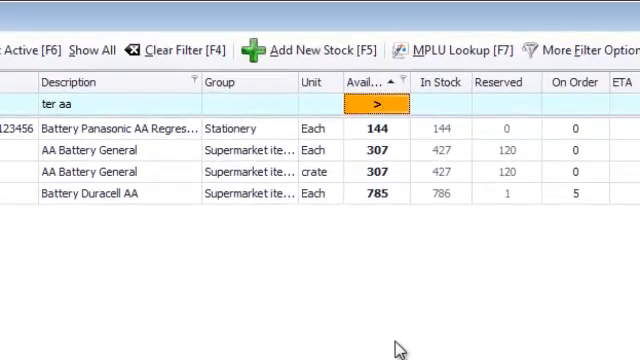
Step: Filter the Available column to values greater than 300
{"action": "type", "text": "300"}
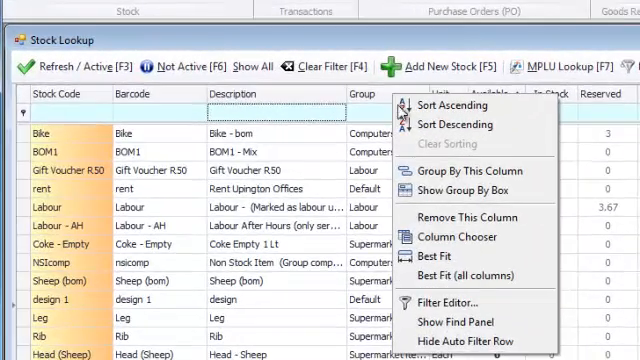
{"action": "mouse_move", "coordinate": [454, 322]}
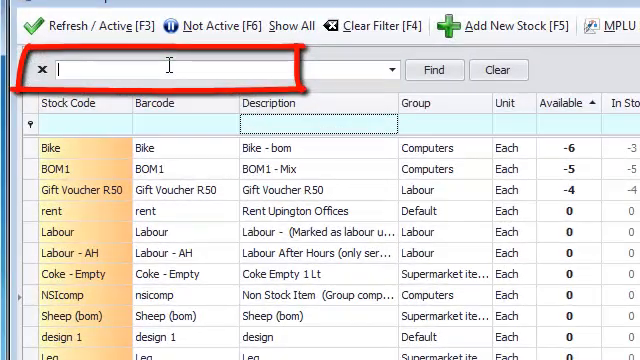
Step: Find 'bom' in the stock list and select the Bike row among the results
{"action": "type", "text": "bom"}
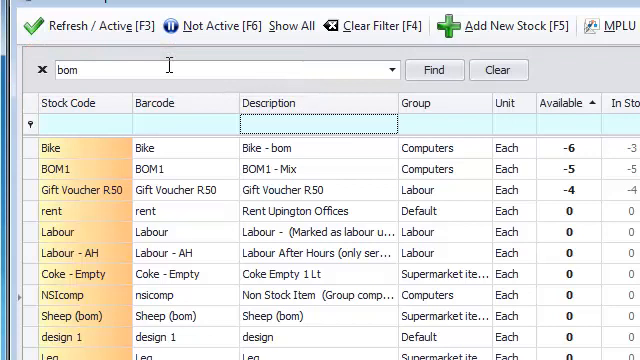
{"action": "left_click", "coordinate": [434, 70]}
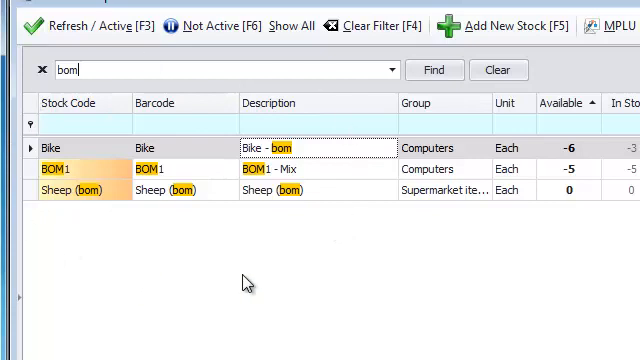
{"action": "mouse_move", "coordinate": [356, 318]}
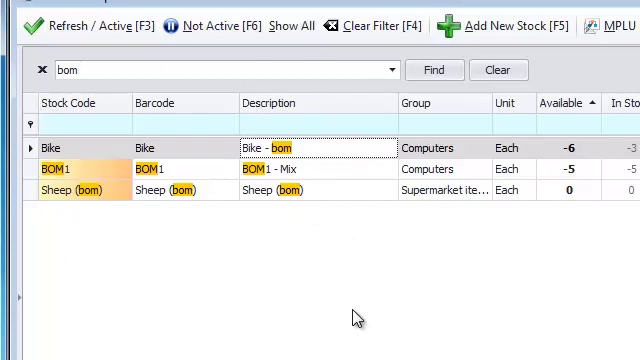
{"action": "mouse_move", "coordinate": [222, 148]}
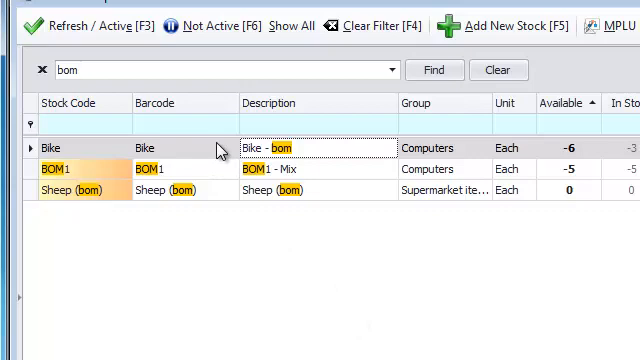
{"action": "left_click", "coordinate": [240, 70]}
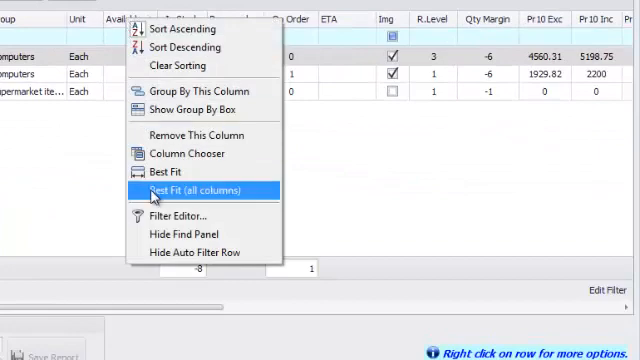
{"action": "mouse_move", "coordinate": [170, 232]}
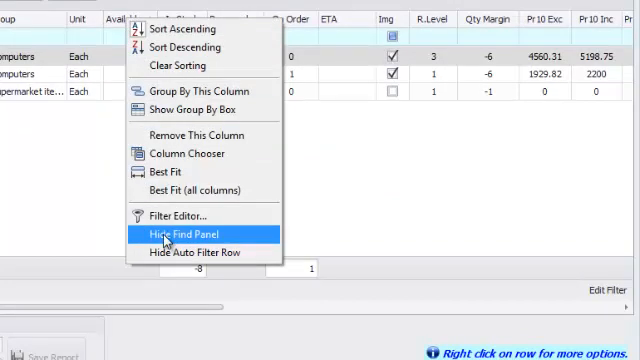
Step: Hide the find panel via the column header context menu
{"action": "left_click", "coordinate": [180, 232]}
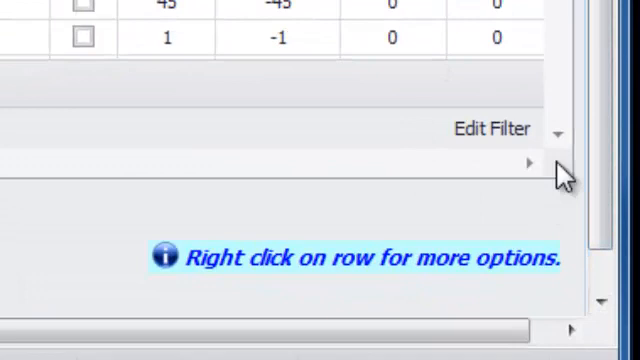
{"action": "mouse_move", "coordinate": [450, 16]}
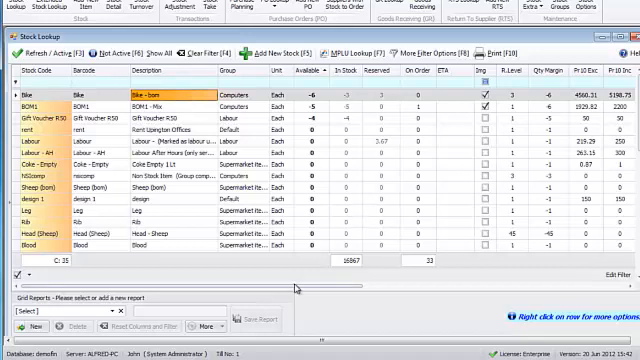
Step: Scroll the grid sideways to bring the Qty Margin, Unit and Available columns into view
{"action": "scroll", "scroll_direction": "right", "scroll_amount": 3}
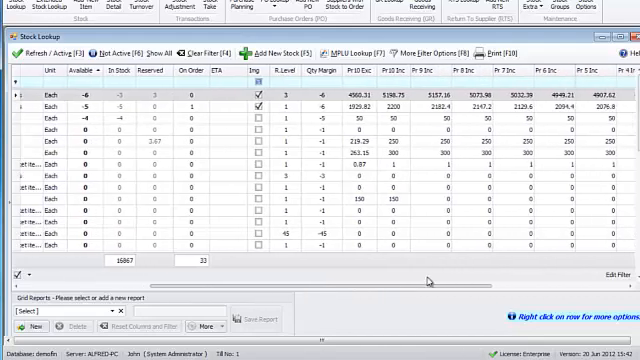
{"action": "scroll", "scroll_direction": "right", "scroll_amount": 3}
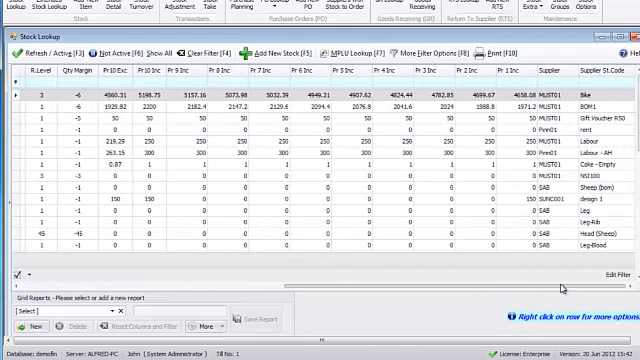
{"action": "scroll", "scroll_direction": "left", "scroll_amount": 3}
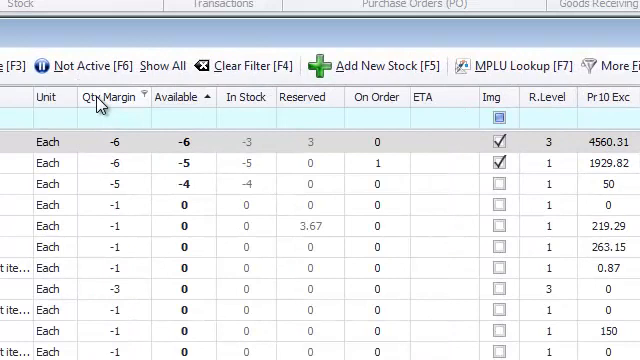
{"action": "mouse_move", "coordinate": [372, 114]}
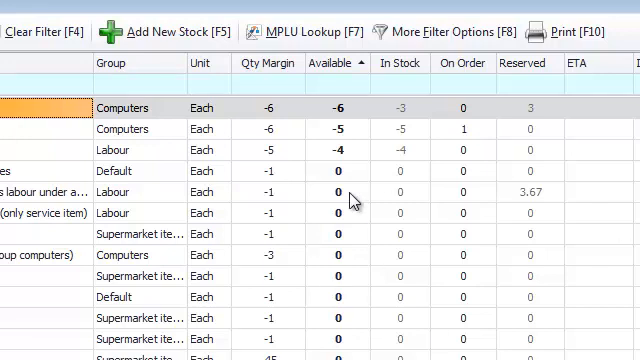
{"action": "mouse_move", "coordinate": [536, 32]}
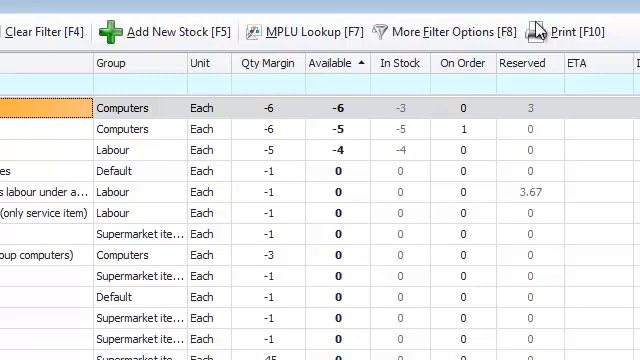
{"action": "mouse_move", "coordinate": [400, 218]}
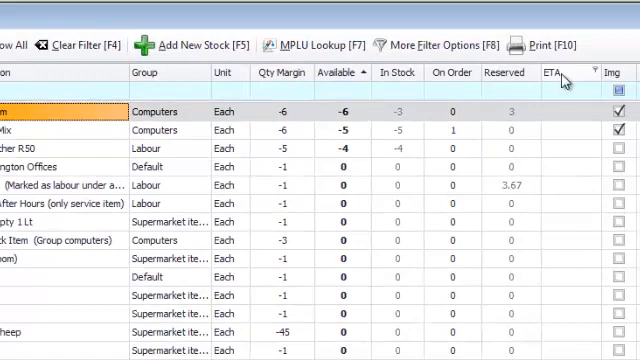
Step: Remove the ETA column using its header context menu
{"action": "right_click", "coordinate": [560, 74]}
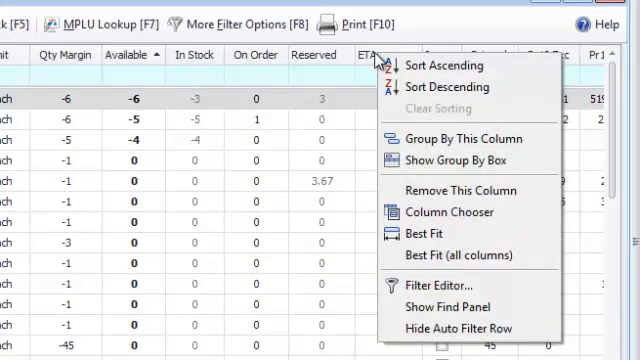
{"action": "mouse_move", "coordinate": [468, 196]}
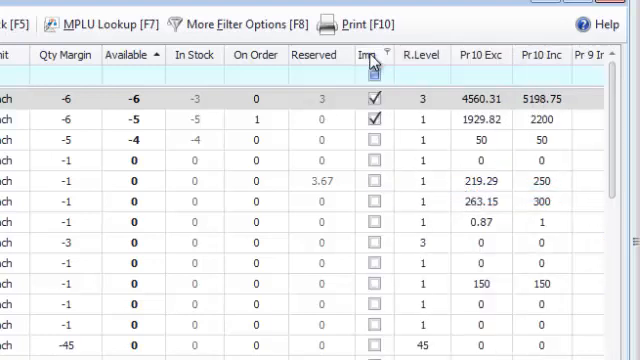
{"action": "right_click", "coordinate": [368, 56]}
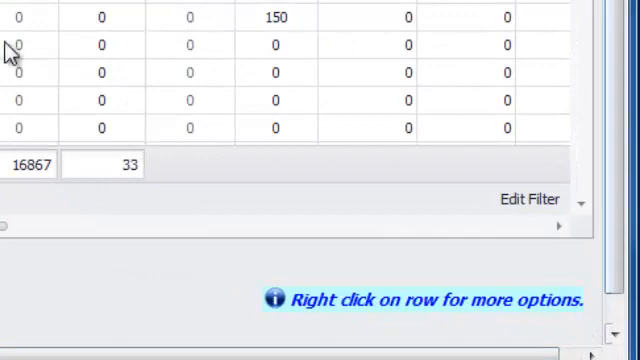
Step: Apply Best Fit (all columns) from a column header's context menu
{"action": "right_click", "coordinate": [264, 20]}
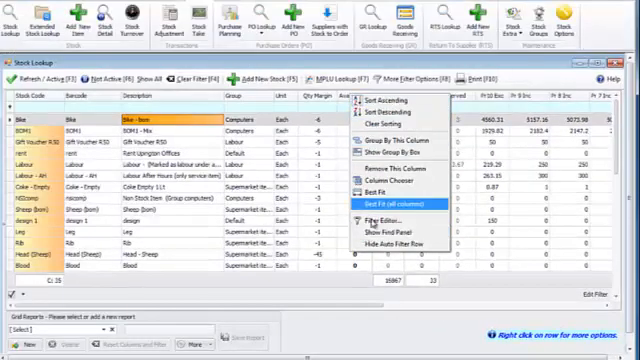
{"action": "mouse_move", "coordinate": [384, 212]}
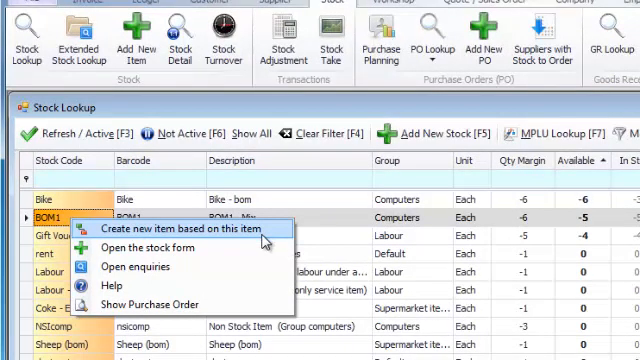
{"action": "mouse_move", "coordinate": [150, 248]}
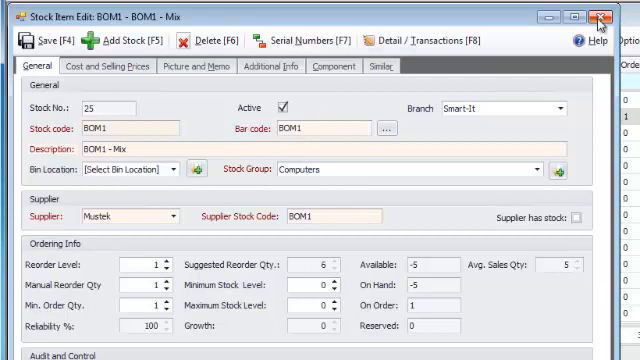
Step: Close the BOM1 – Mix Stock Item Edit window
{"action": "left_click", "coordinate": [596, 14]}
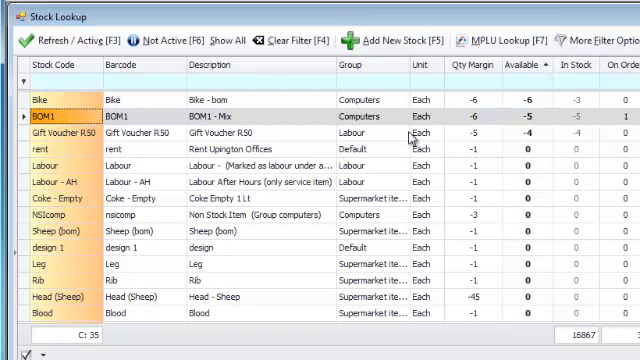
{"action": "mouse_move", "coordinate": [328, 160]}
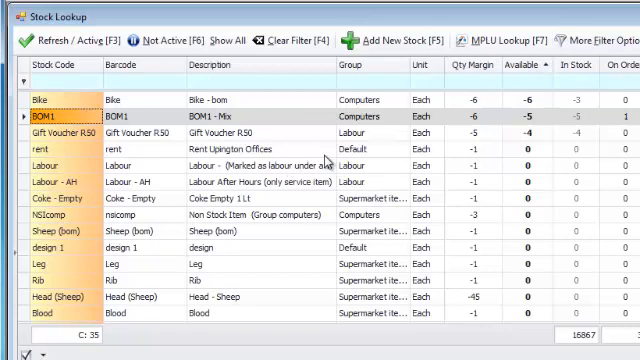